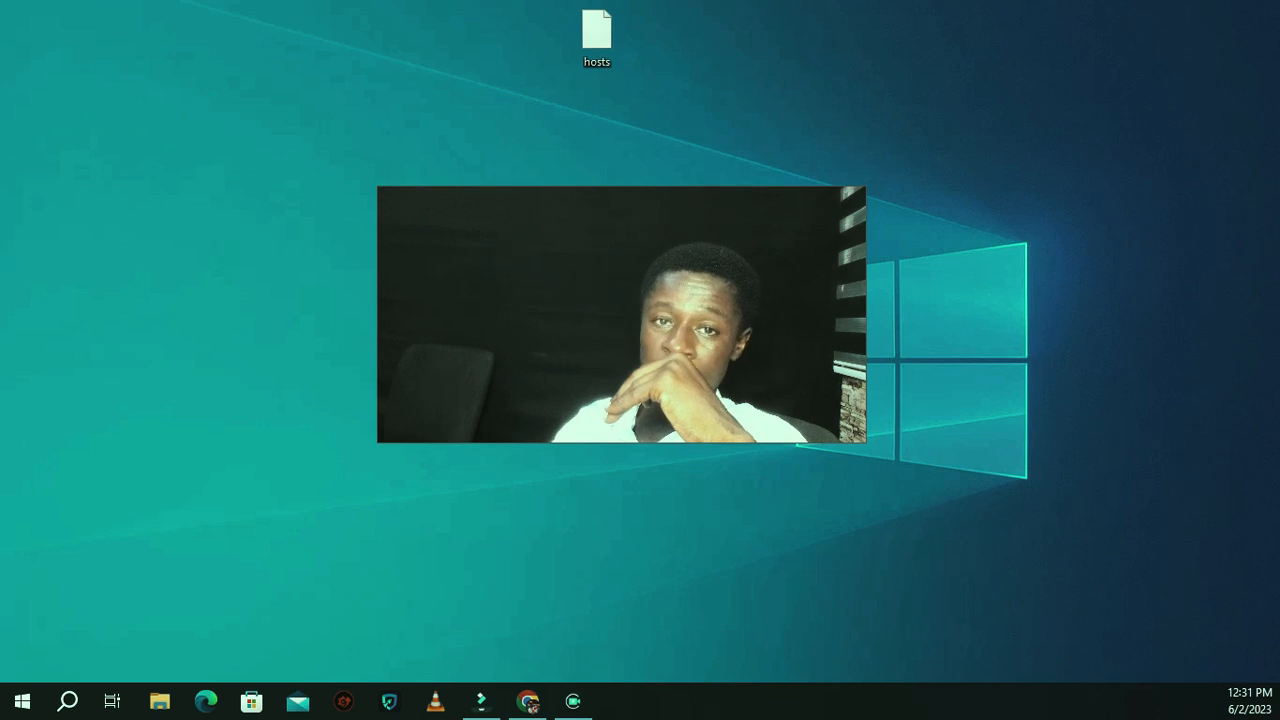
Launch Google Chrome from the taskbar
{"action": "left_click", "coordinate": [527, 701]}
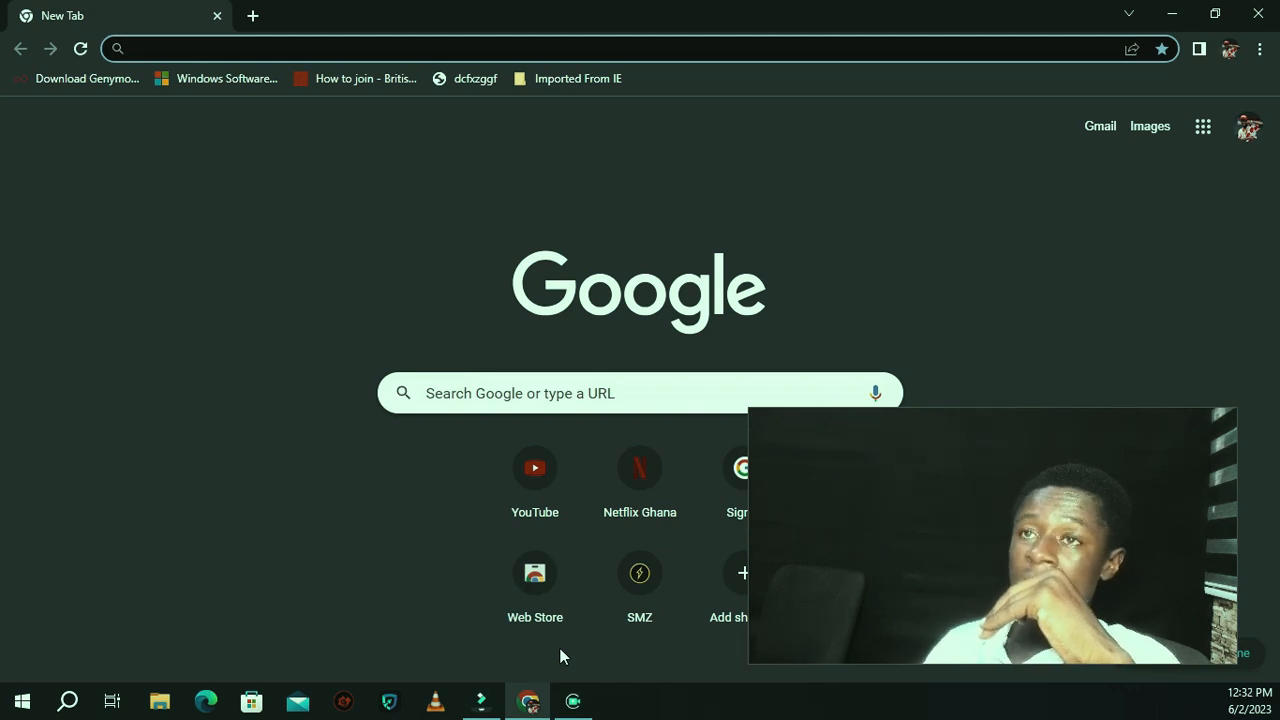
Go to app.flutterwave.com/register by pasting the address
{"action": "left_click", "coordinate": [400, 48]}
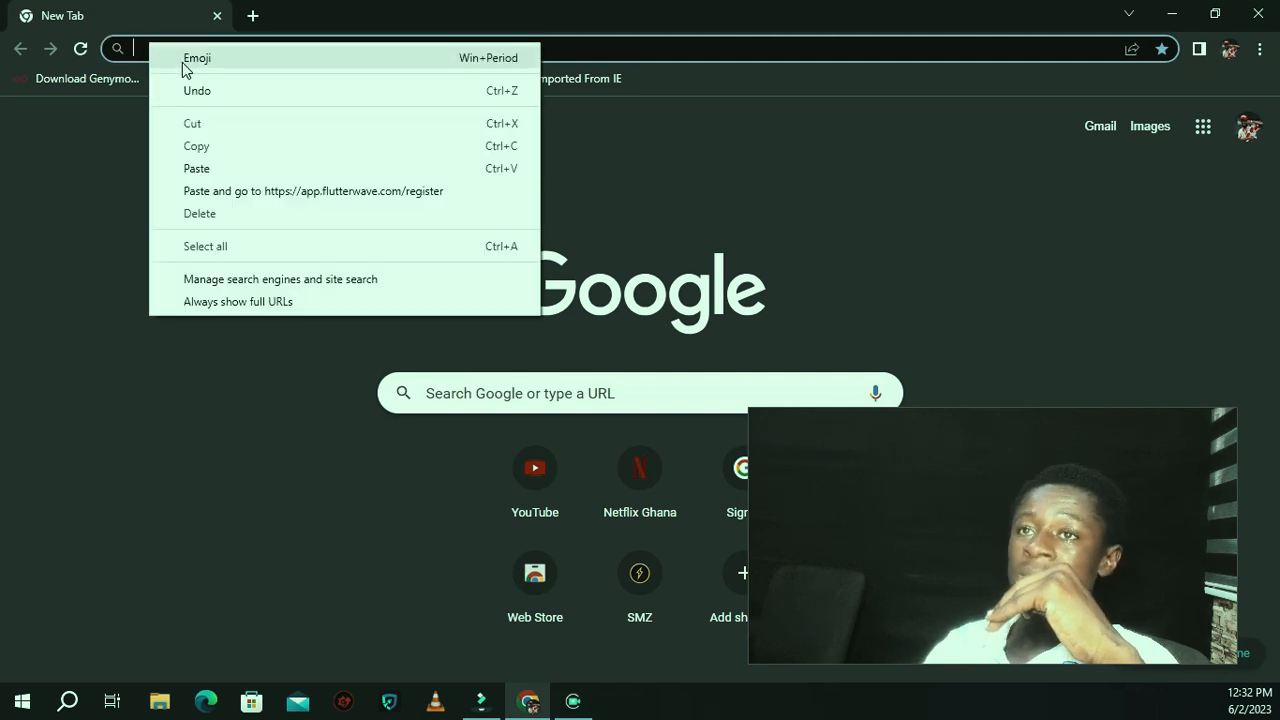
{"action": "left_click", "coordinate": [313, 191]}
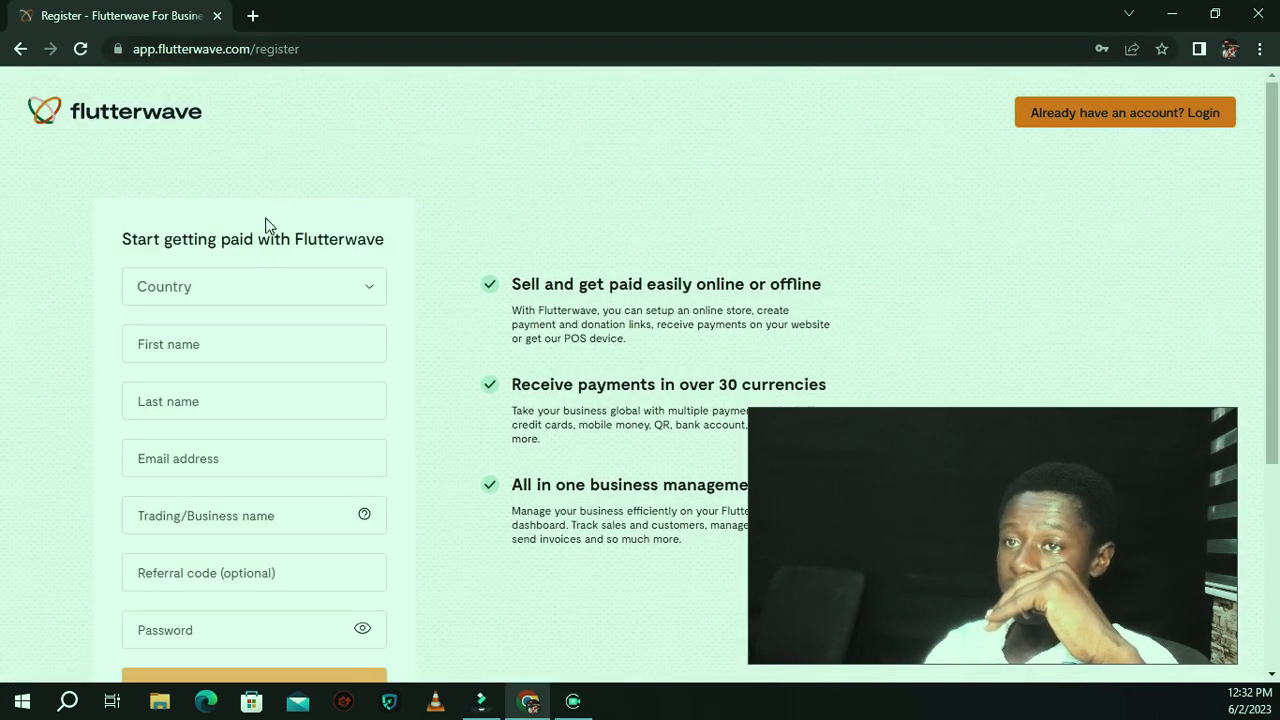
Scroll the sign-up form and inspect the password and referral code fields
{"action": "scroll", "scroll_direction": "down", "scroll_amount": 3}
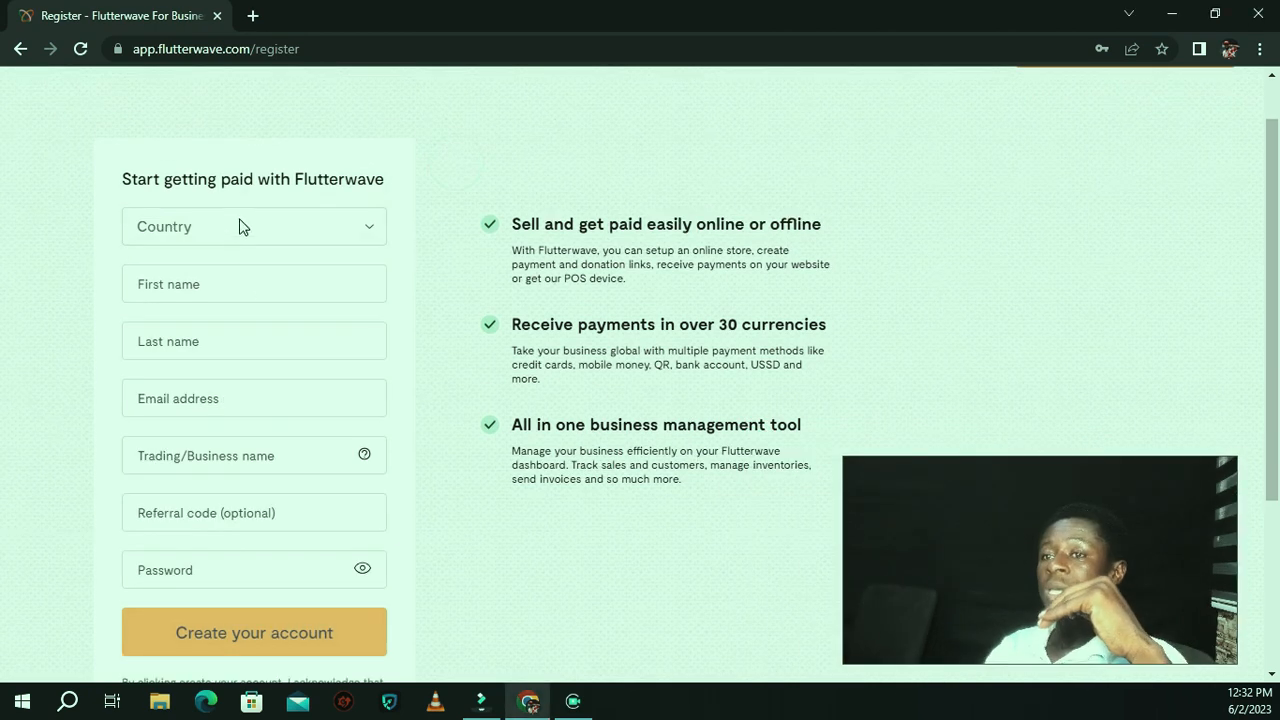
{"action": "scroll", "scroll_direction": "down", "scroll_amount": 3}
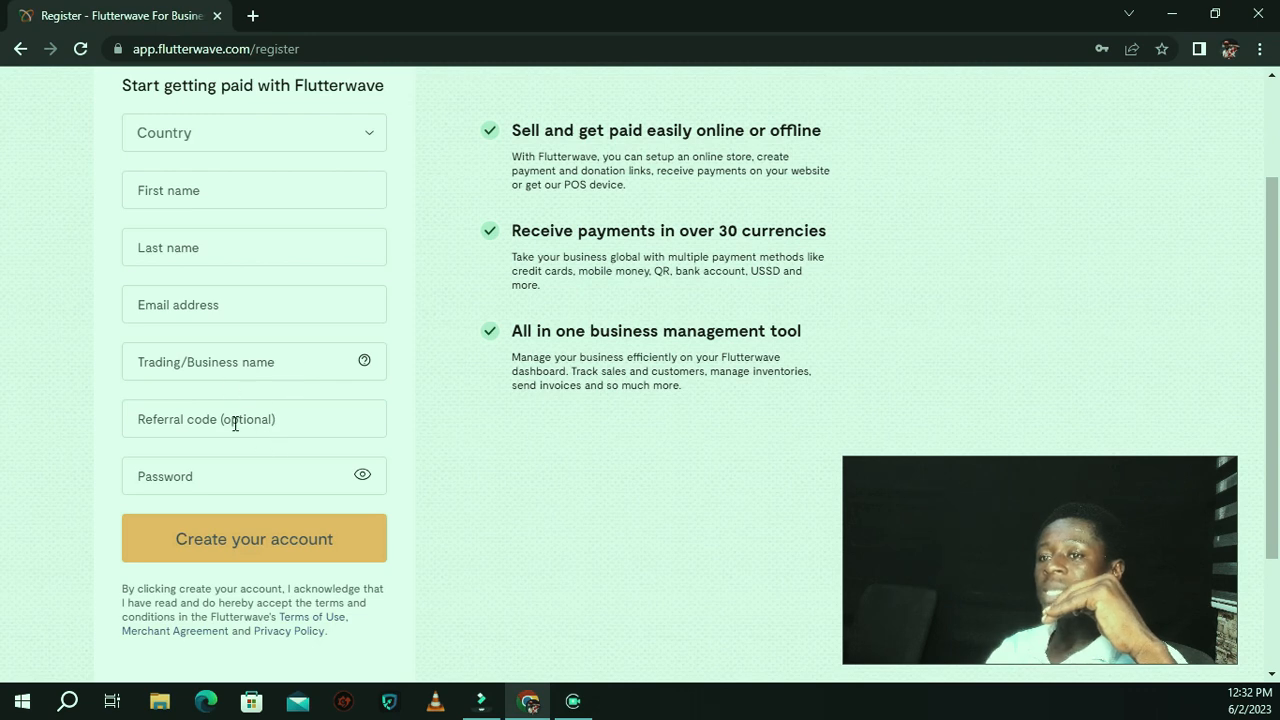
{"action": "left_click", "coordinate": [253, 475]}
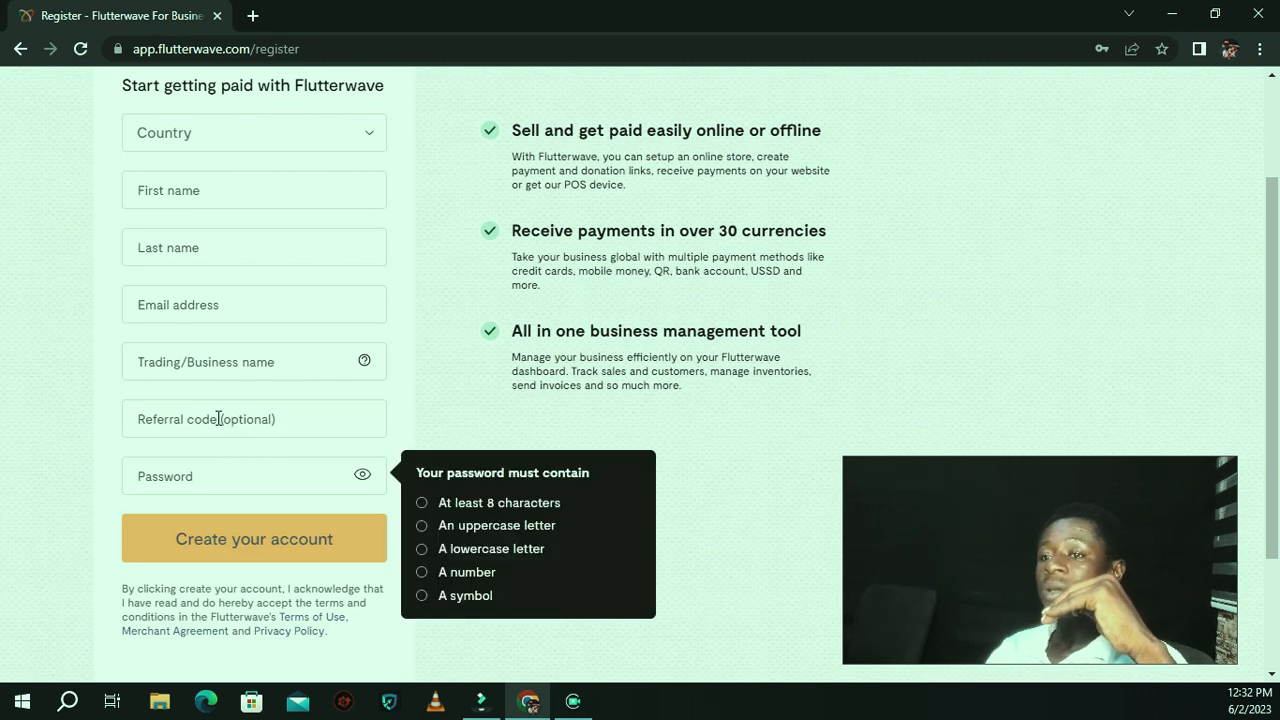
{"action": "left_click", "coordinate": [253, 419]}
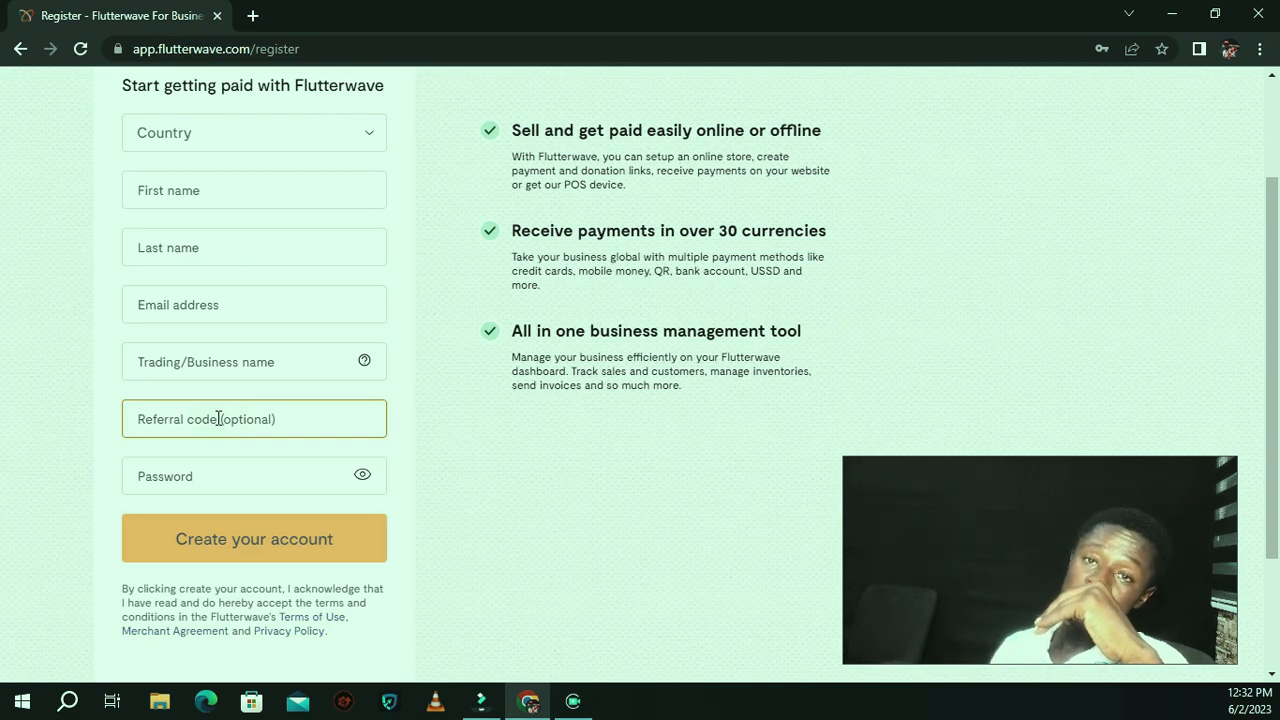
{"action": "left_click", "coordinate": [253, 418]}
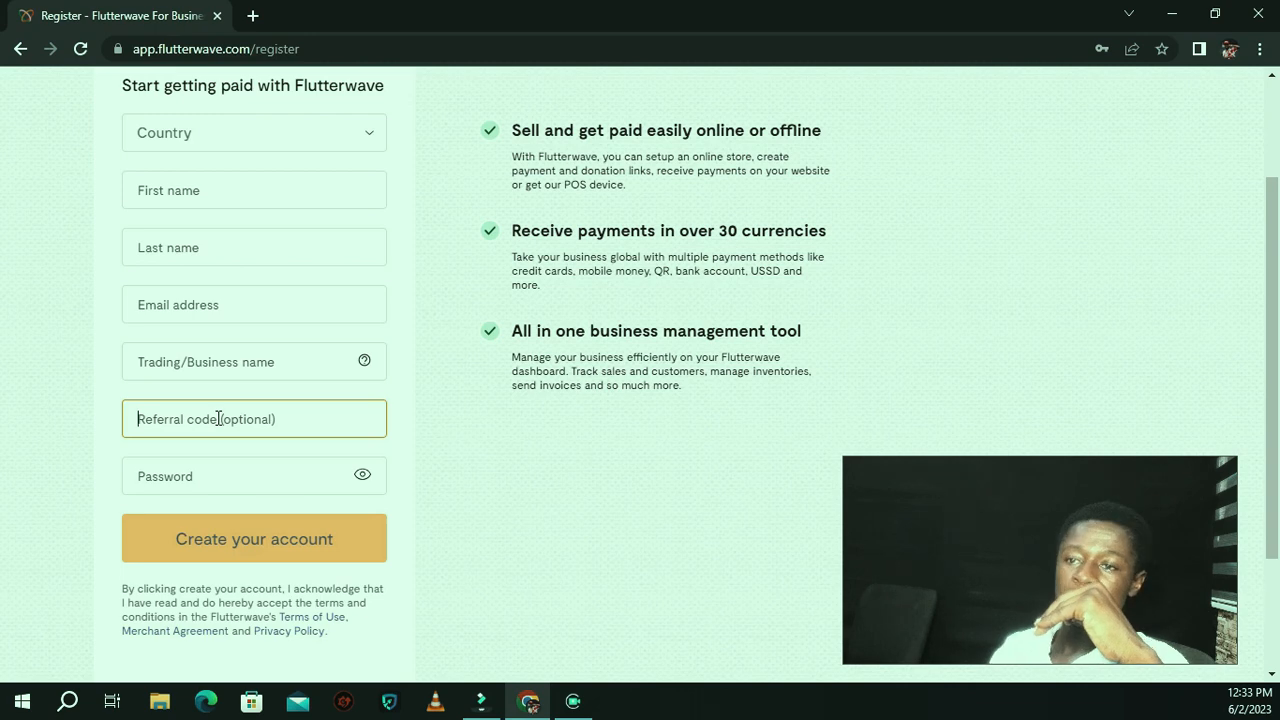
{"action": "left_click", "coordinate": [254, 476]}
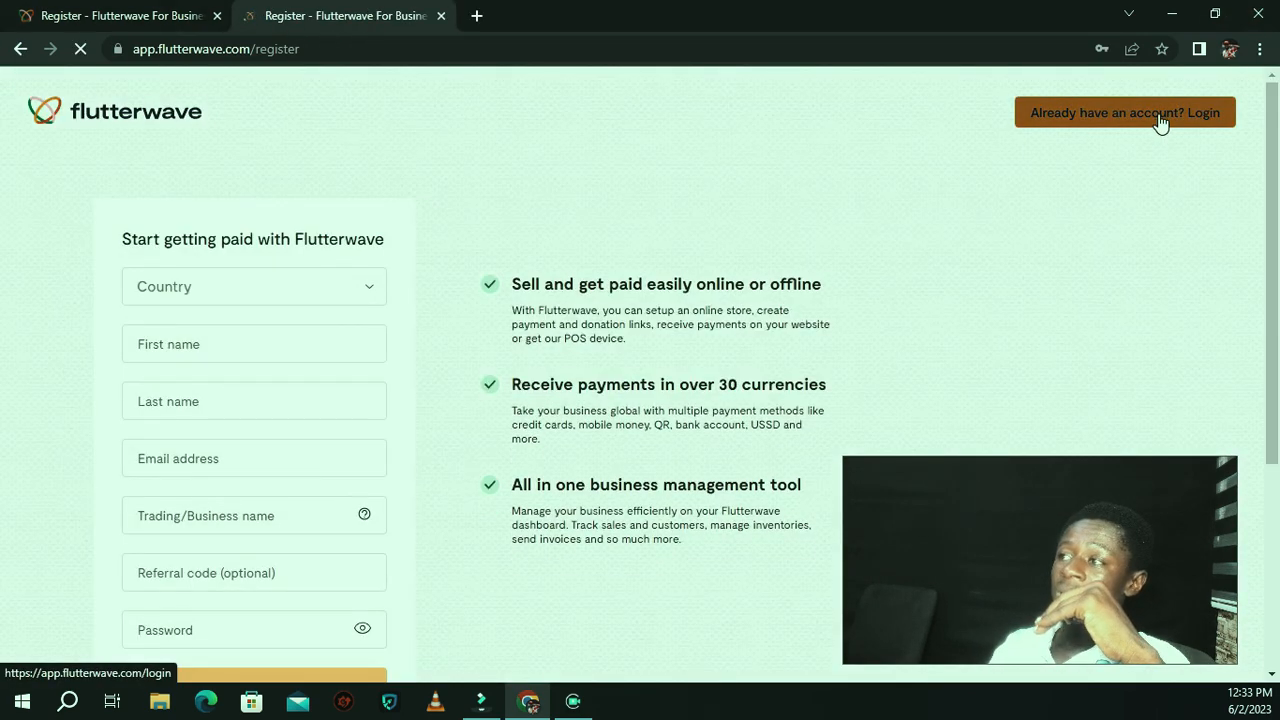
Log in to the YVLO SHOP merchant dashboard and expand Payments
{"action": "left_click", "coordinate": [1124, 112]}
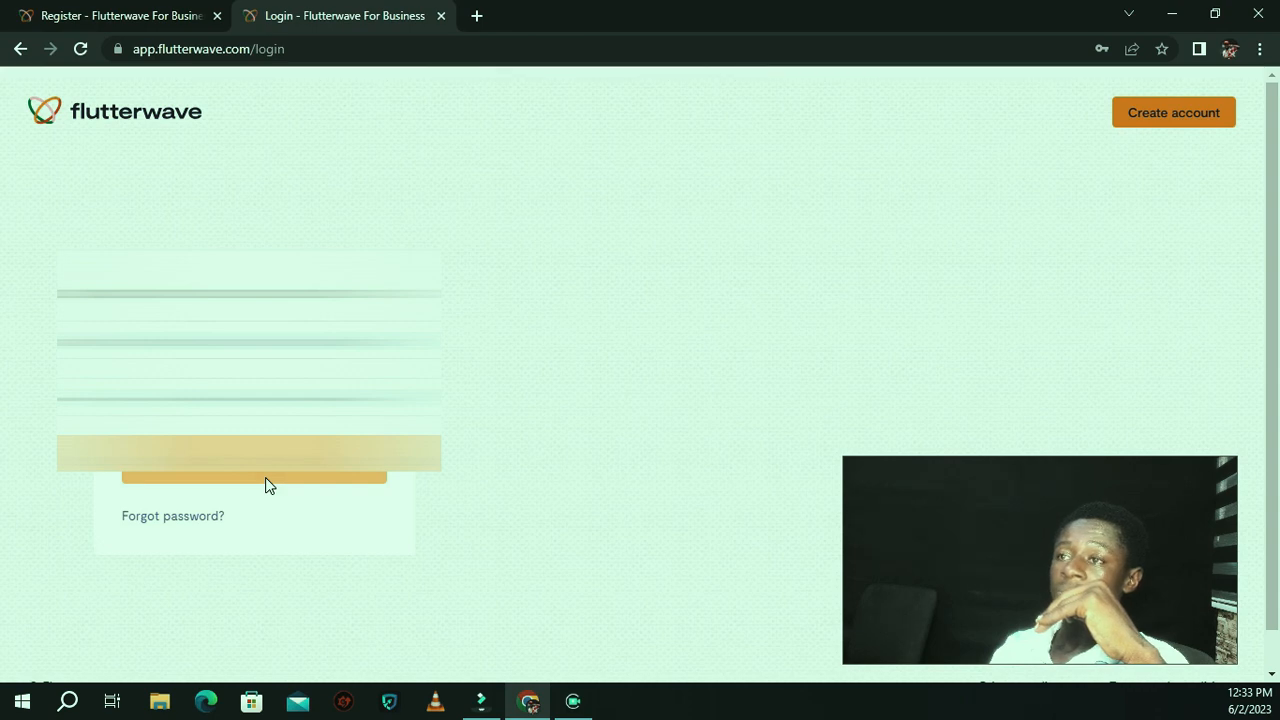
{"action": "left_click", "coordinate": [254, 470]}
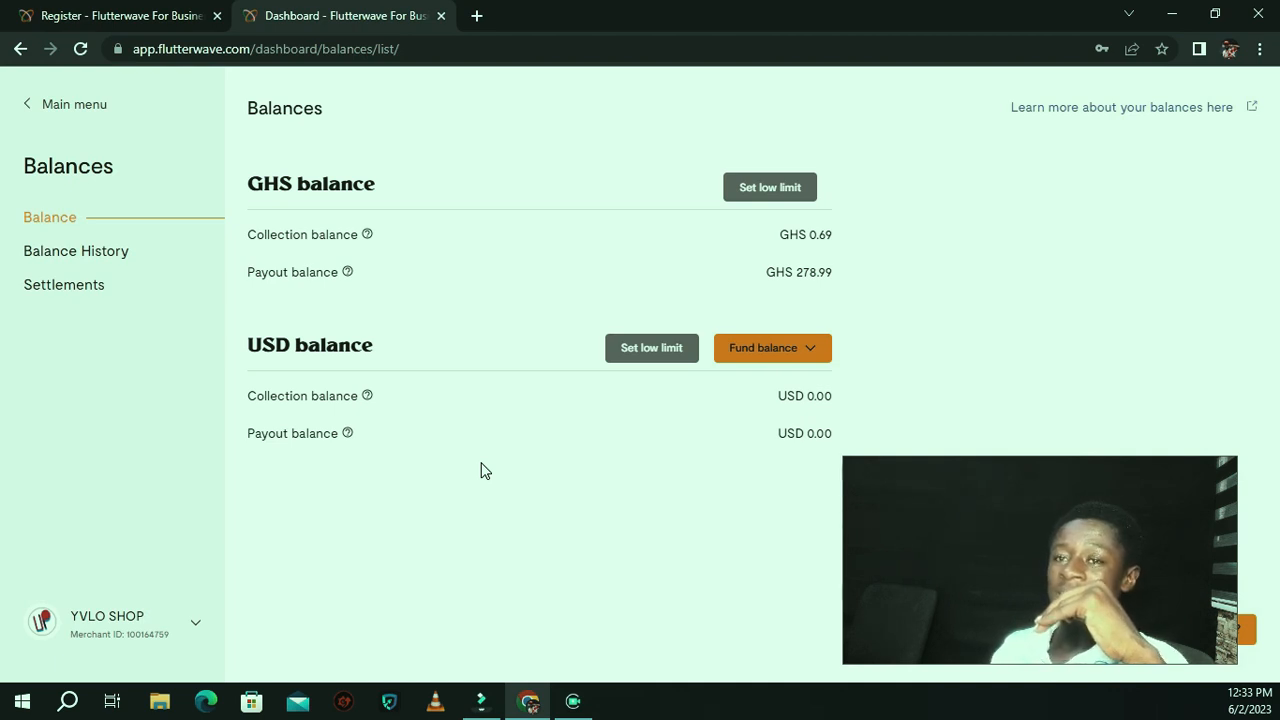
{"action": "mouse_move", "coordinate": [143, 317]}
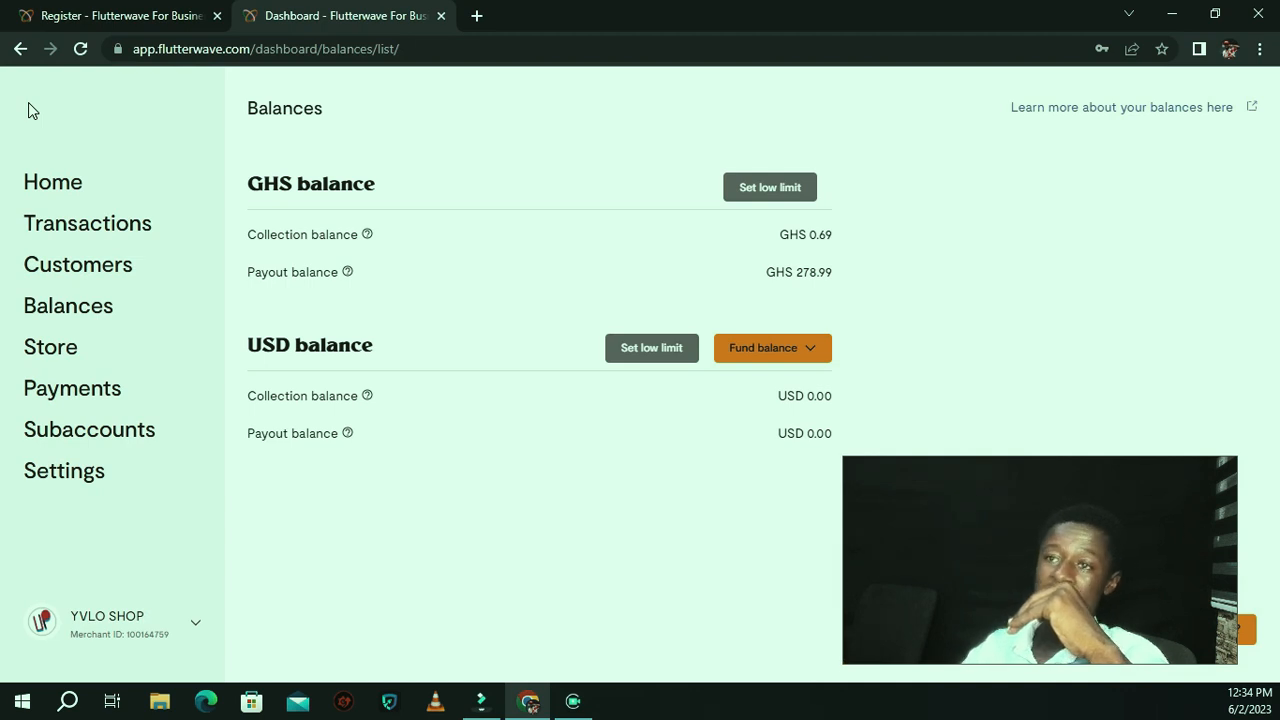
{"action": "mouse_move", "coordinate": [172, 305]}
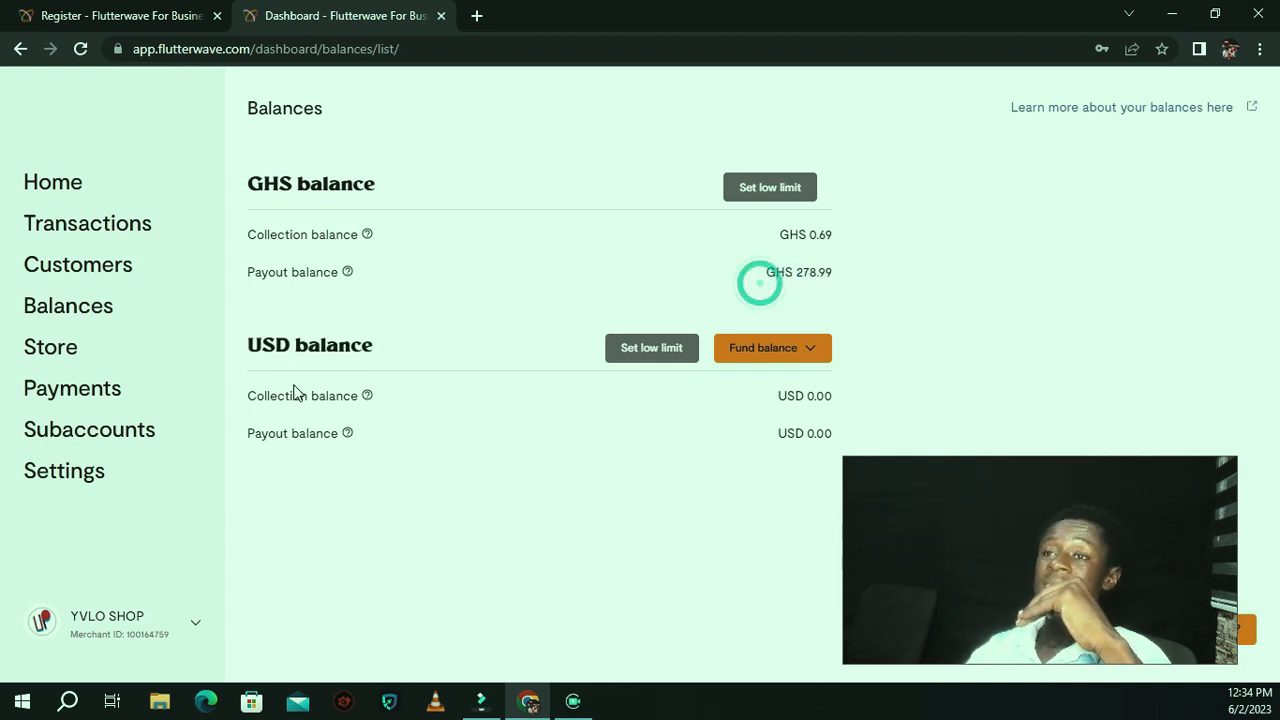
{"action": "left_click", "coordinate": [72, 388]}
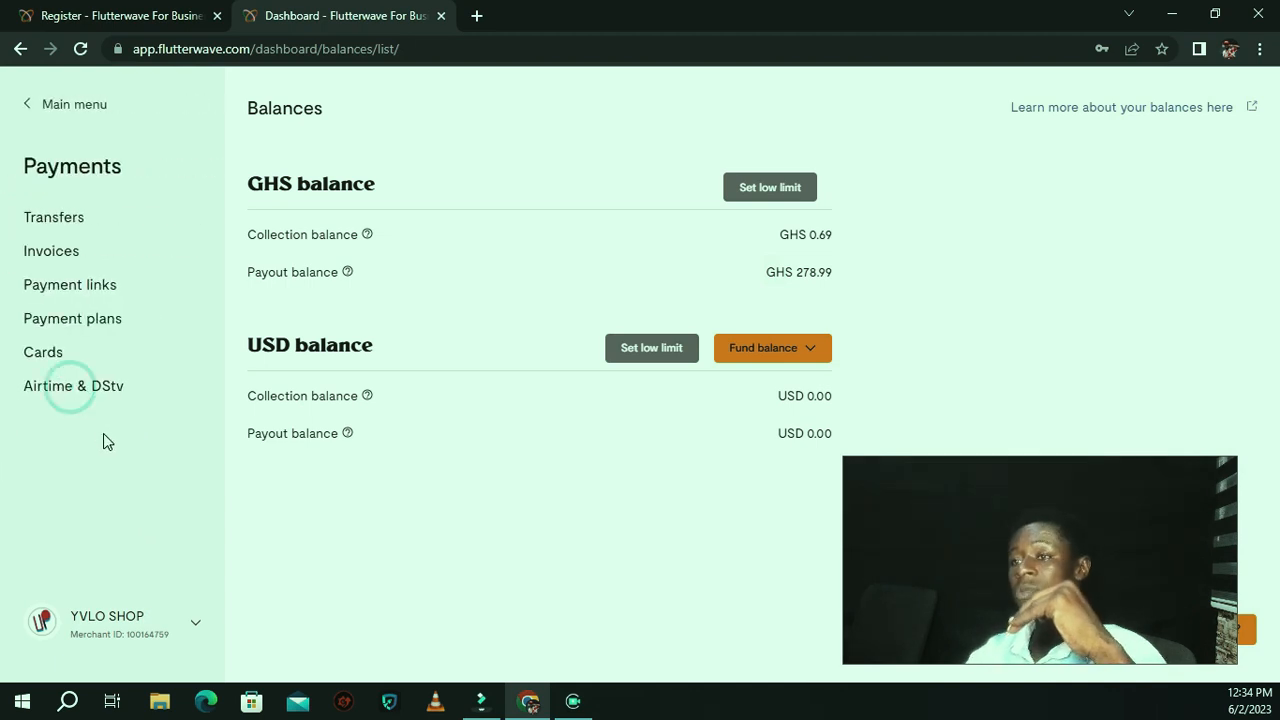
{"action": "mouse_move", "coordinate": [48, 352]}
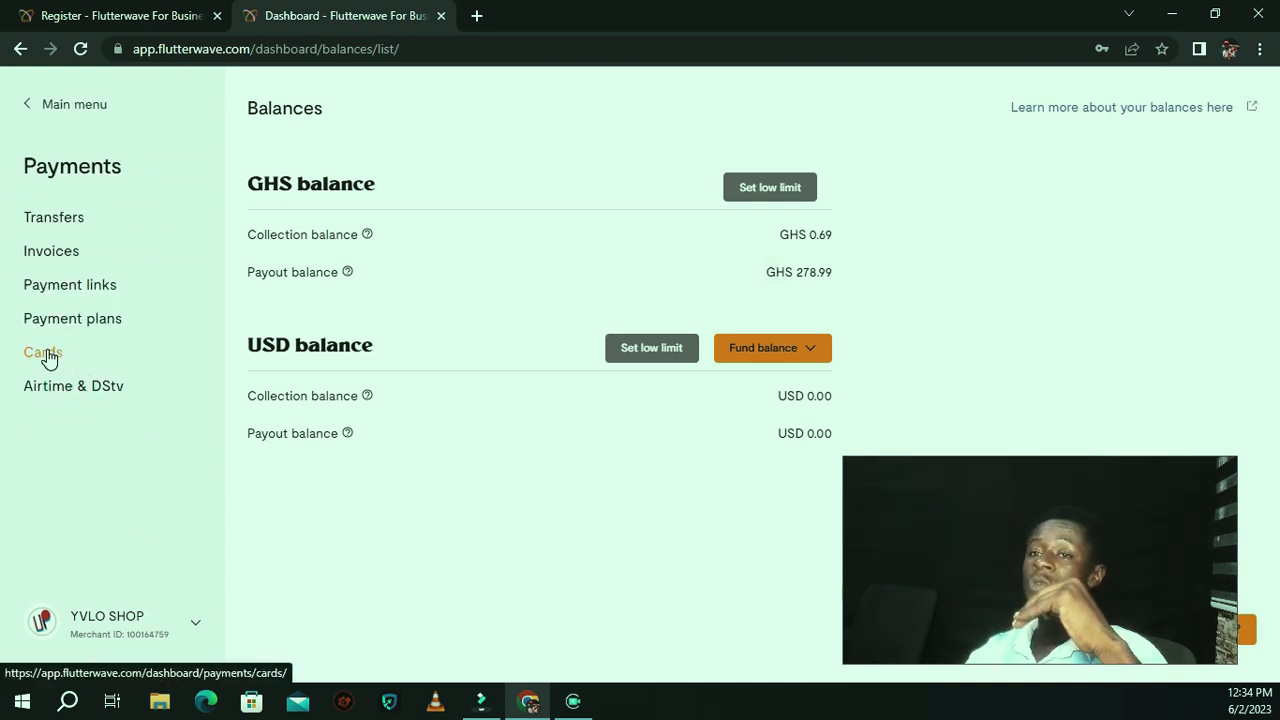
Go to Payments > Cards and start a new card with 'Create a card +'
{"action": "left_click", "coordinate": [42, 352]}
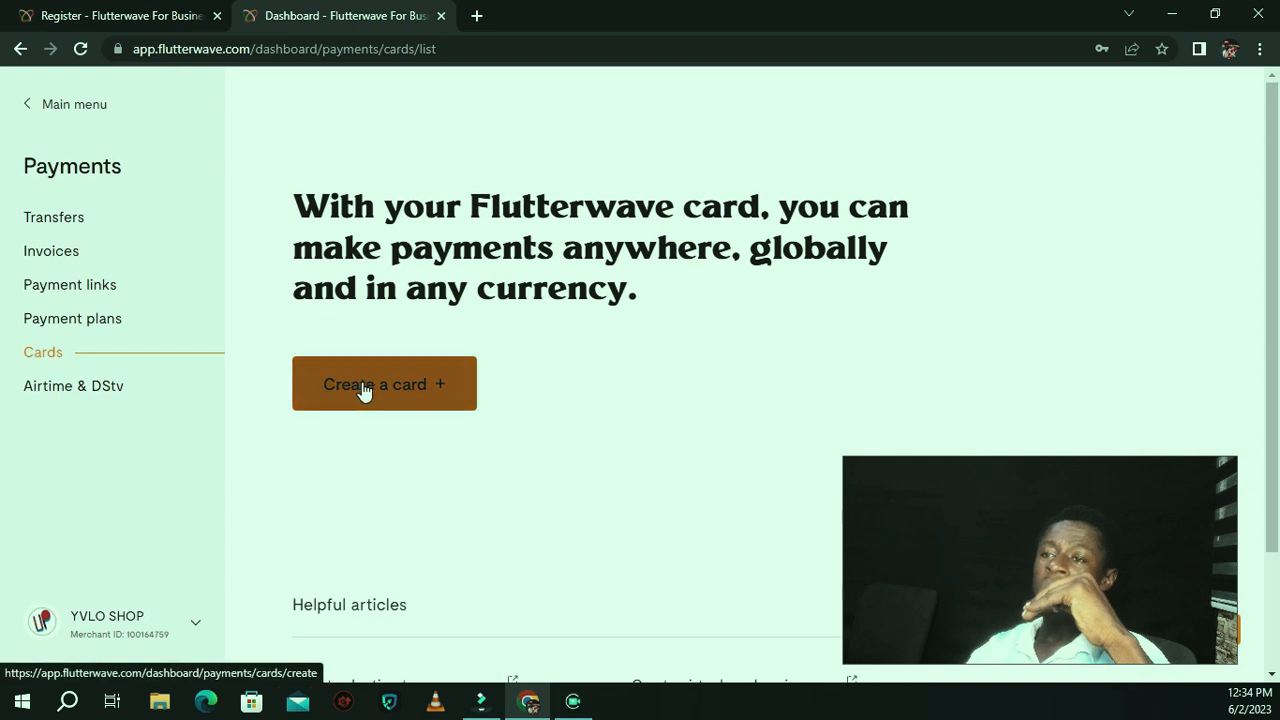
{"action": "left_click", "coordinate": [384, 383]}
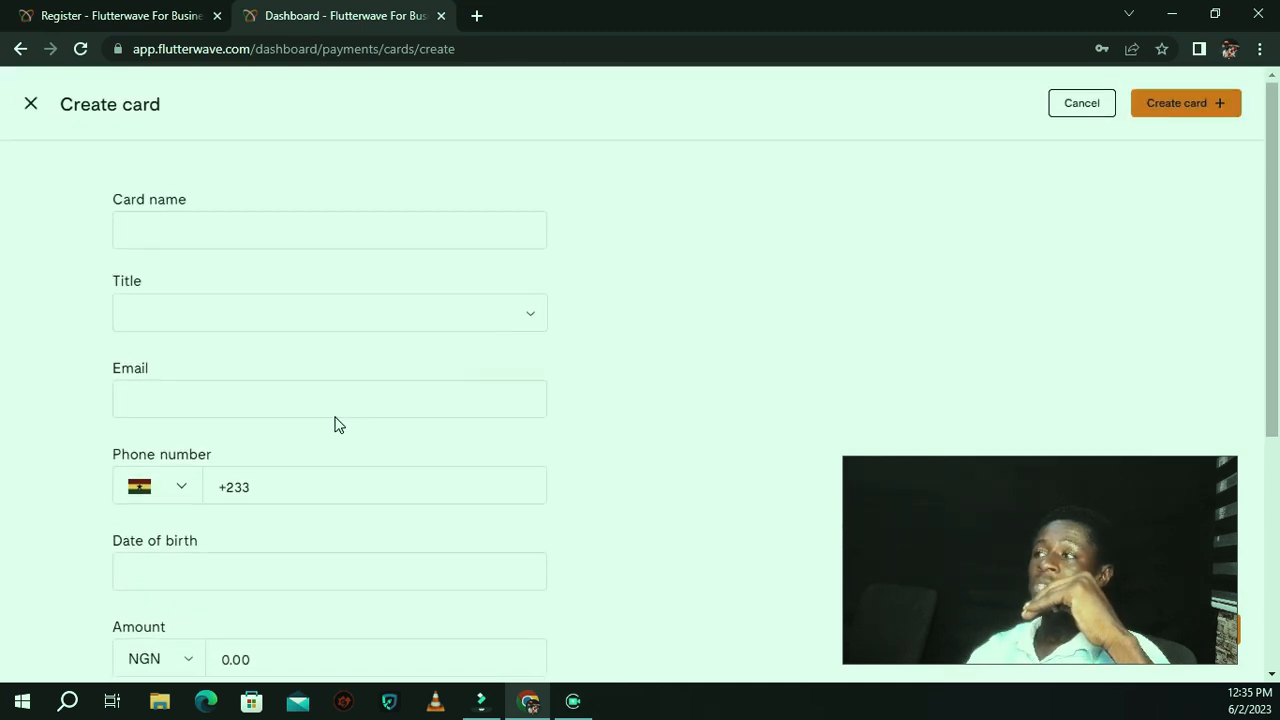
{"action": "left_click", "coordinate": [329, 231]}
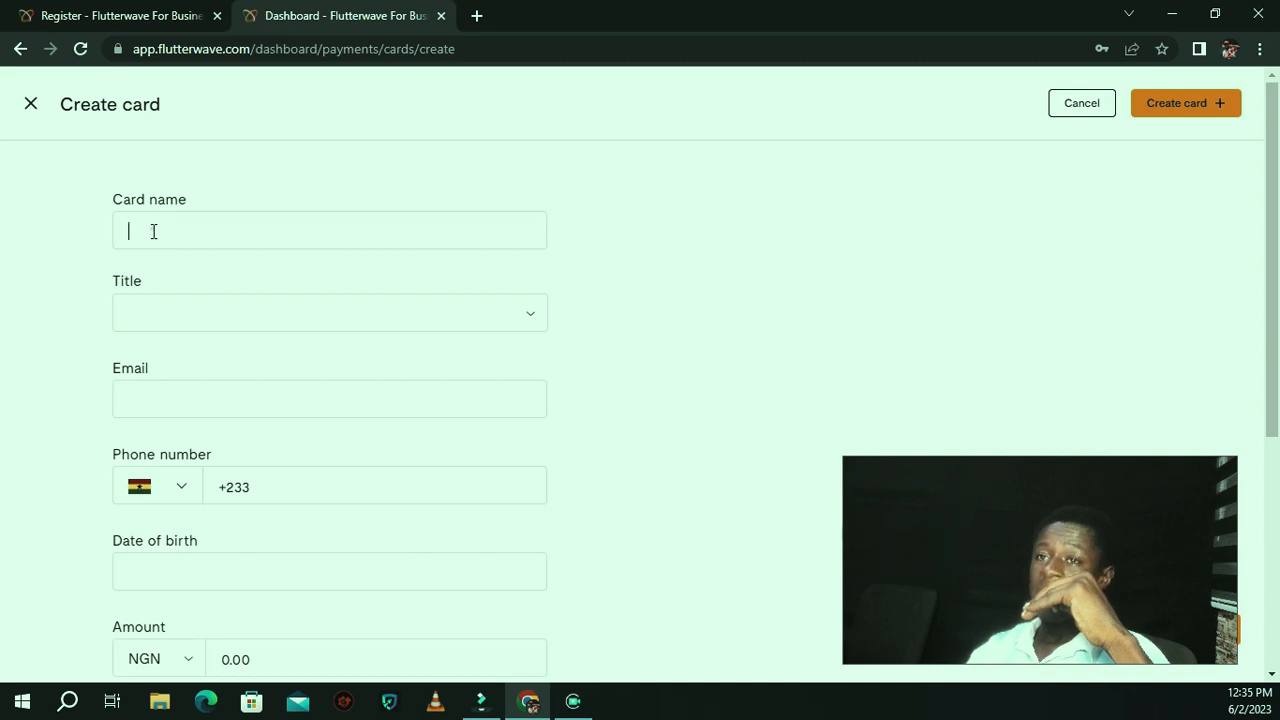
{"action": "left_click", "coordinate": [329, 231]}
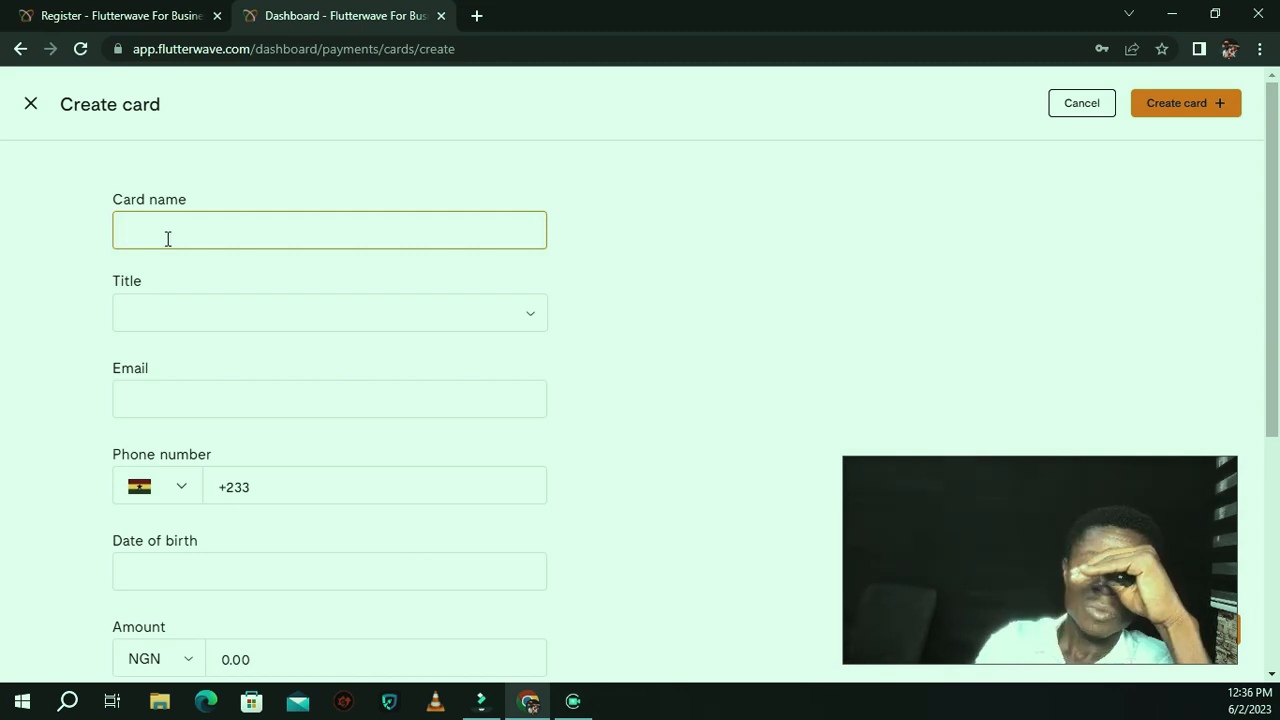
{"action": "type", "text": "OSEI"}
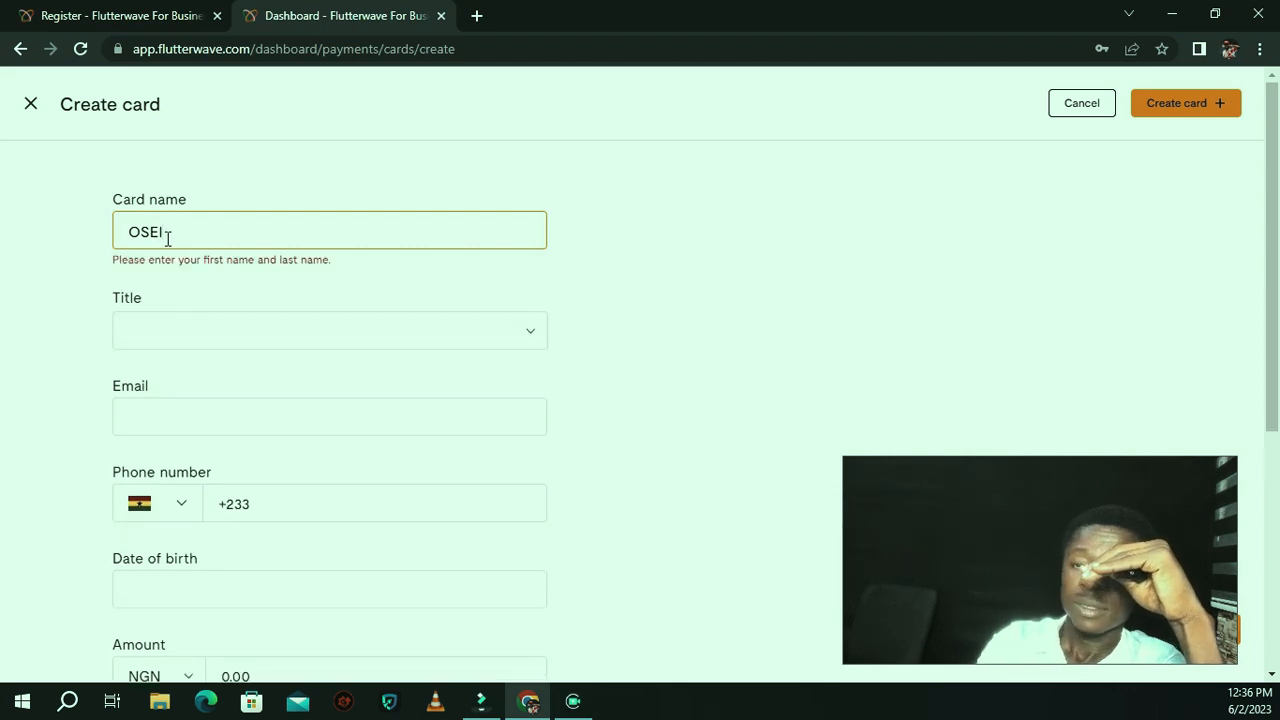
{"action": "type", "text": "ASAN"}
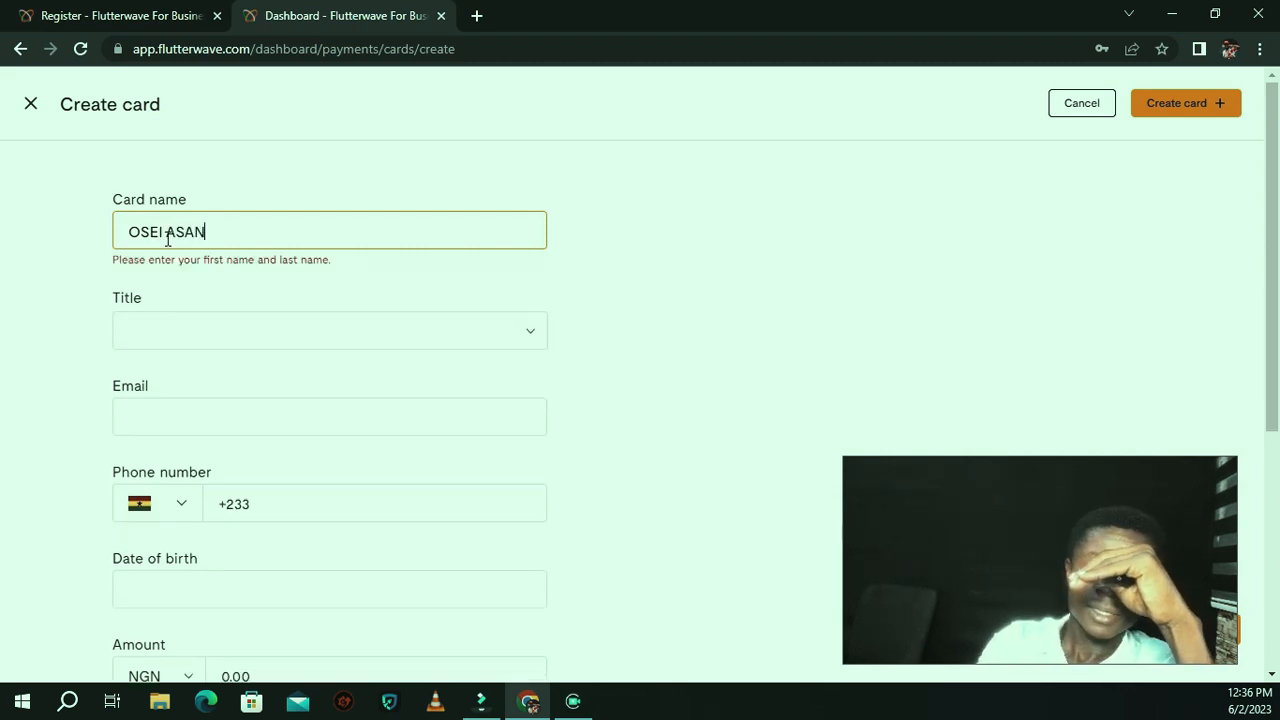
{"action": "scroll", "scroll_direction": "down", "scroll_amount": 3}
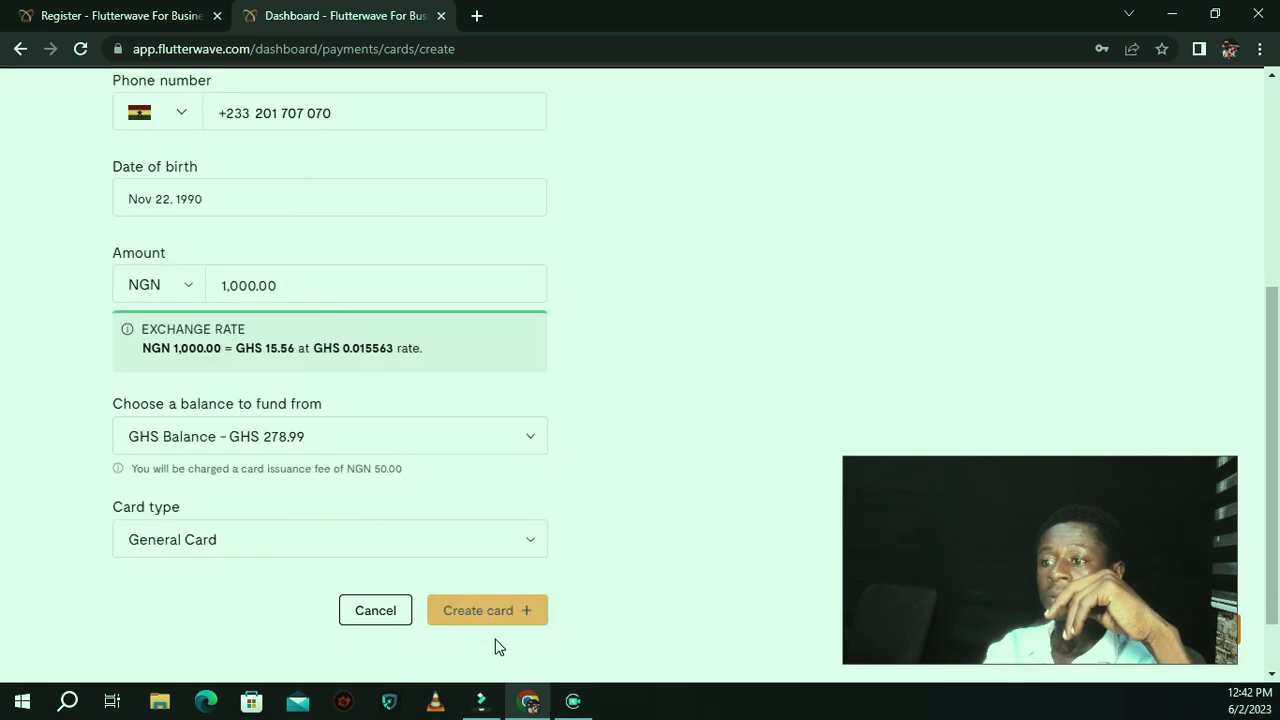
{"action": "left_click", "coordinate": [487, 610]}
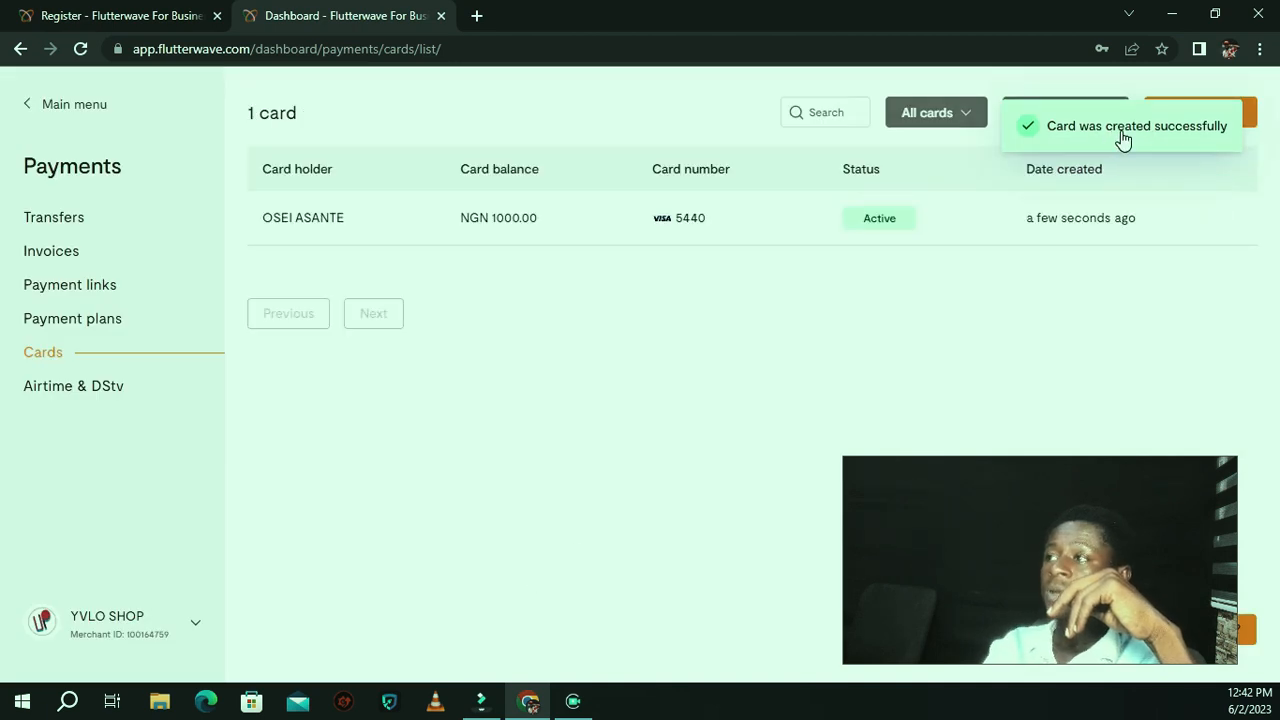
{"action": "mouse_move", "coordinate": [575, 268]}
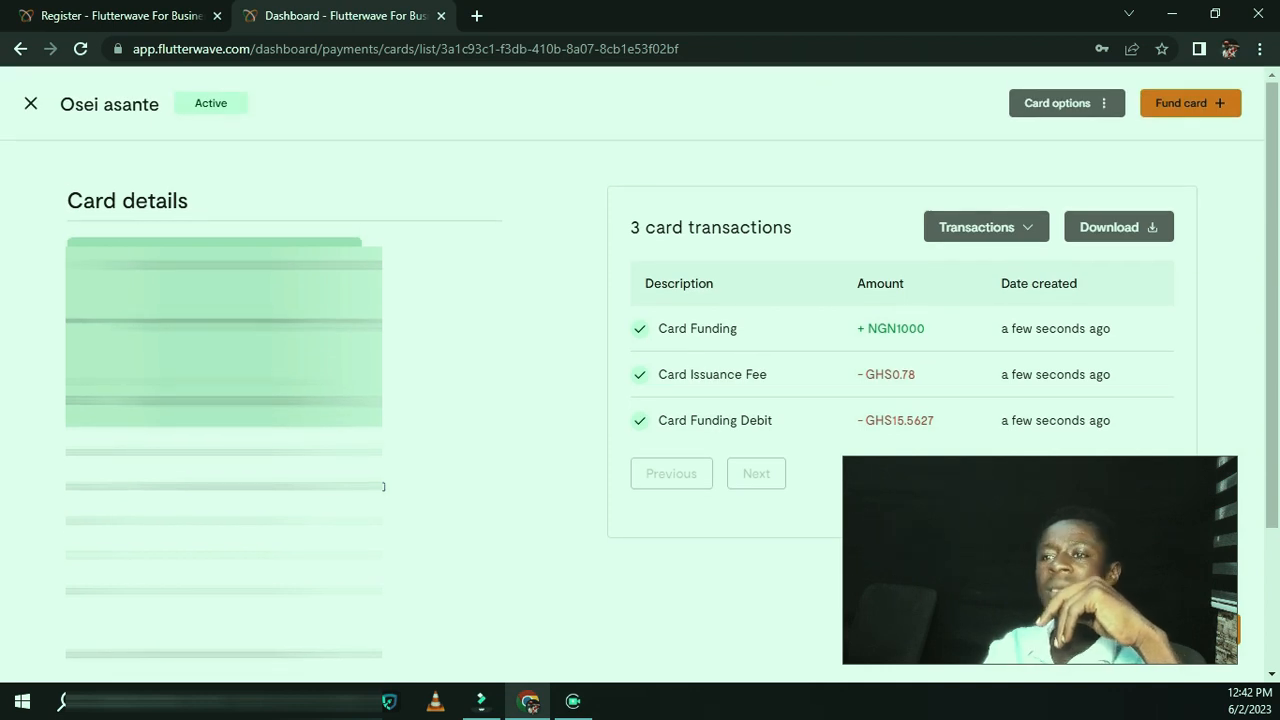
{"action": "scroll", "scroll_direction": "down", "scroll_amount": 3}
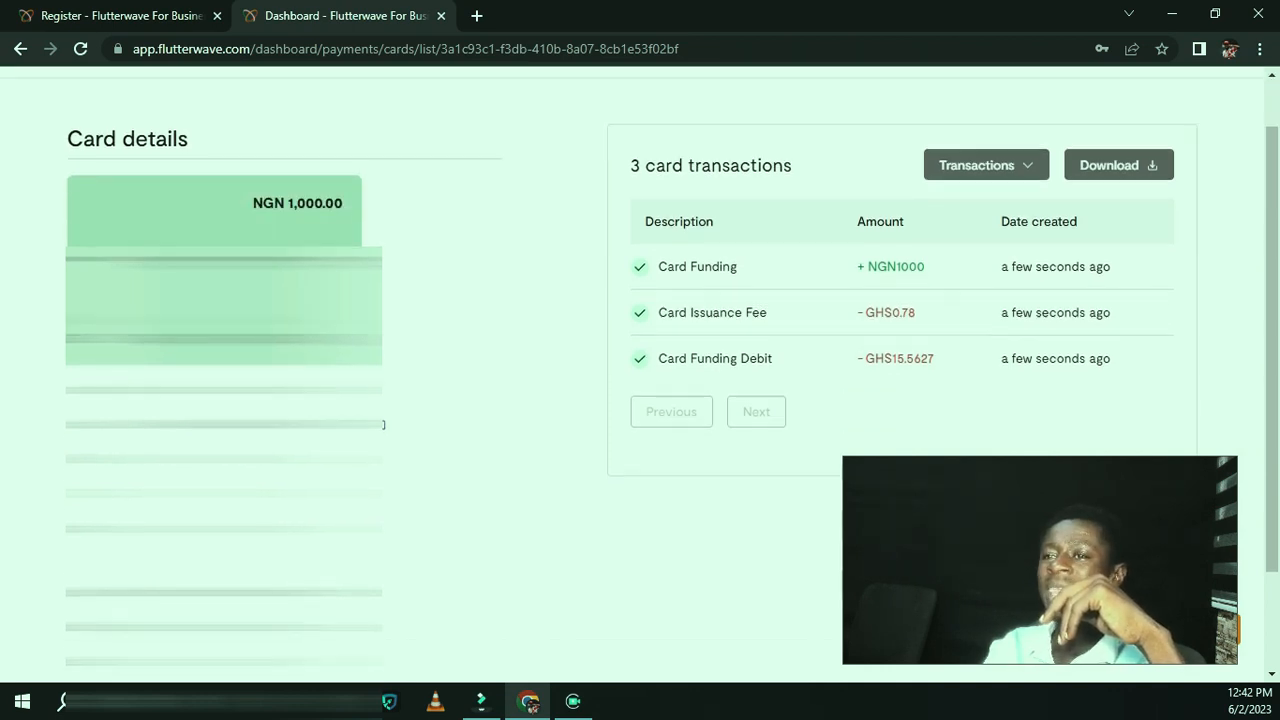
{"action": "scroll", "scroll_direction": "down", "scroll_amount": 3}
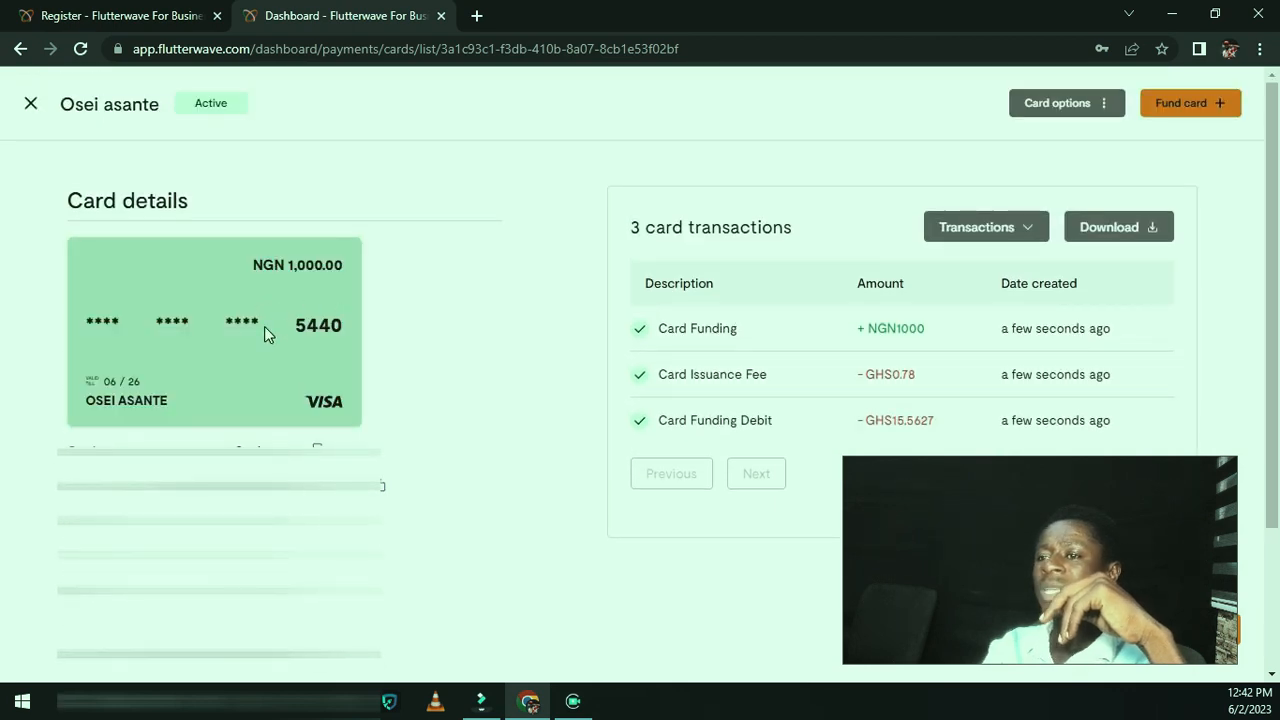
{"action": "mouse_move", "coordinate": [168, 420]}
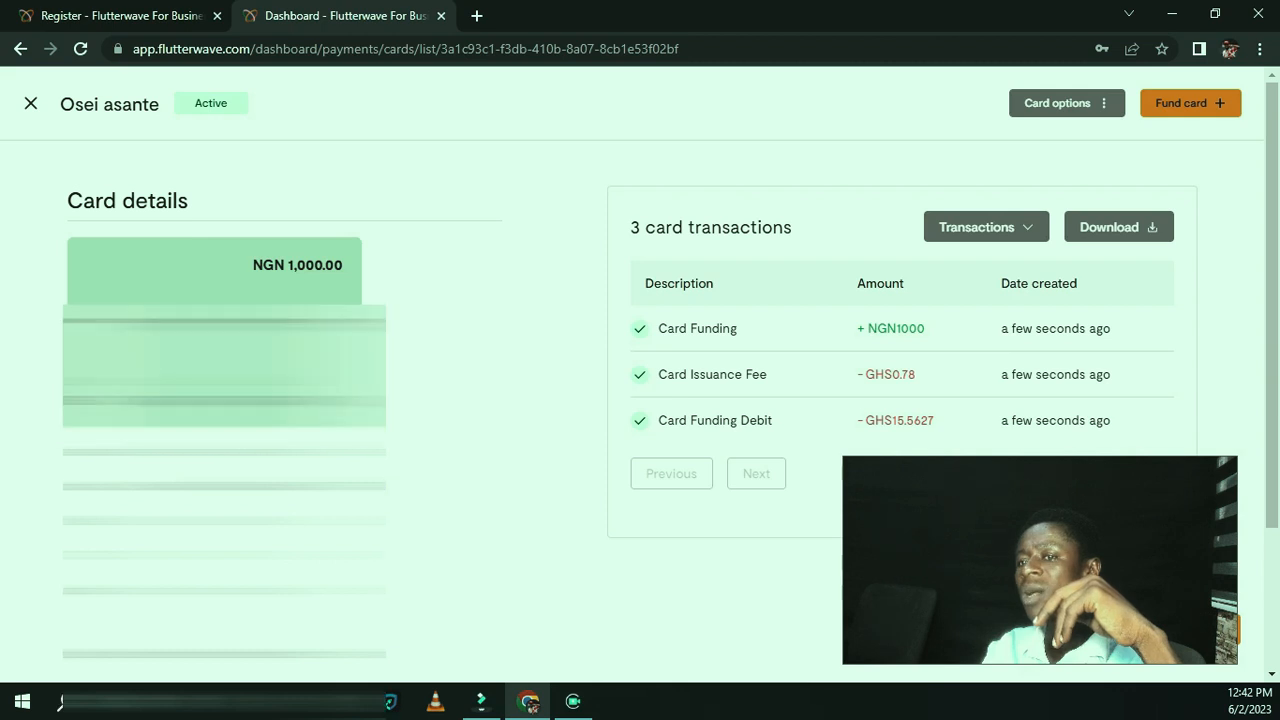
{"action": "scroll", "scroll_direction": "down", "scroll_amount": 3}
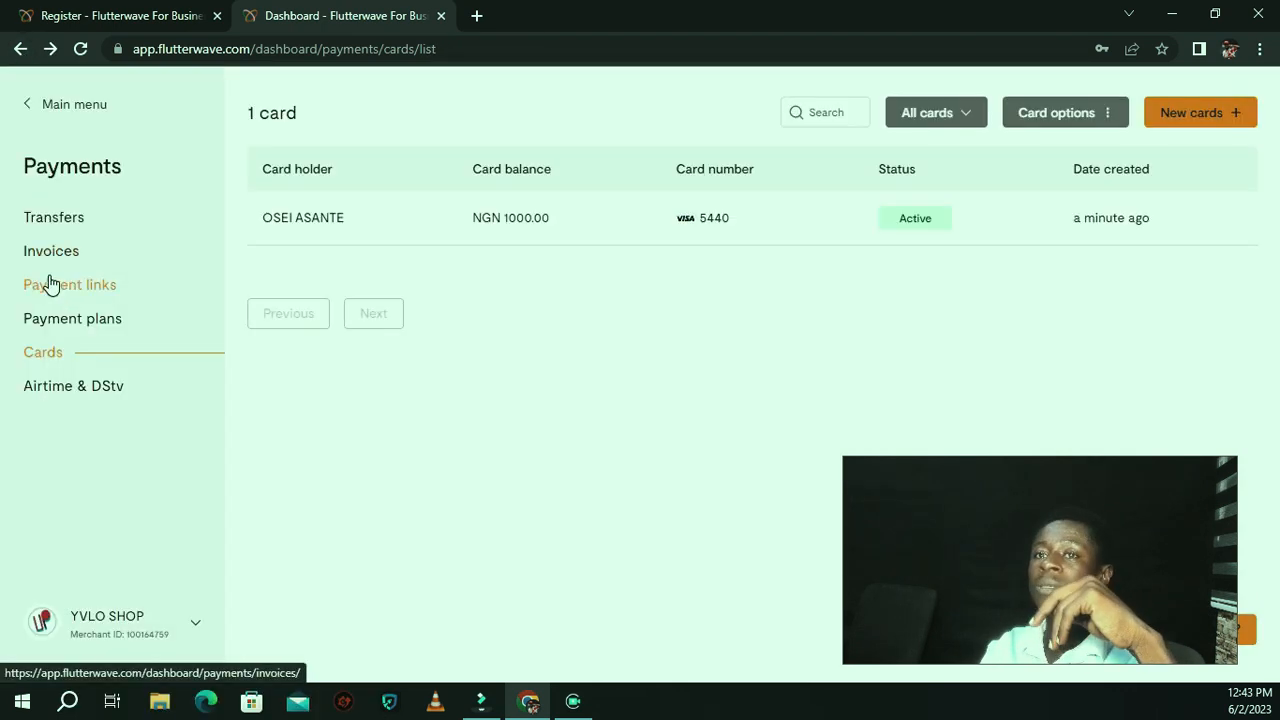
{"action": "left_click", "coordinate": [43, 352]}
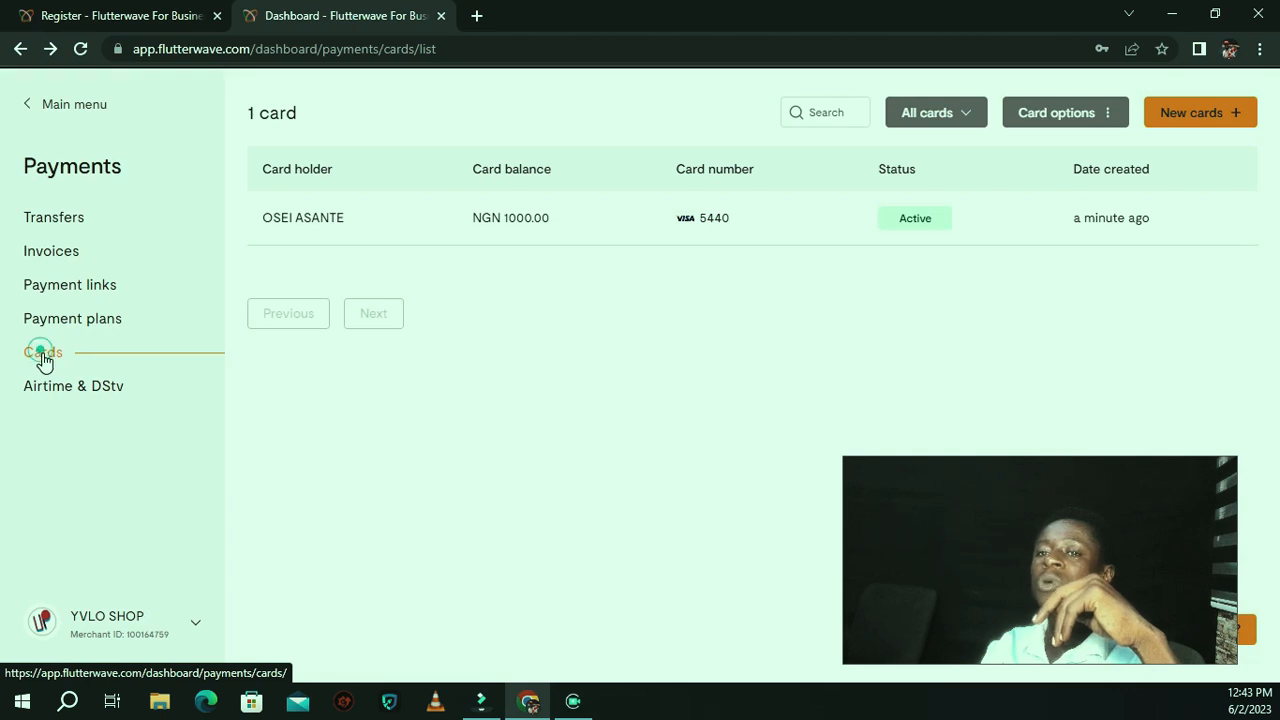